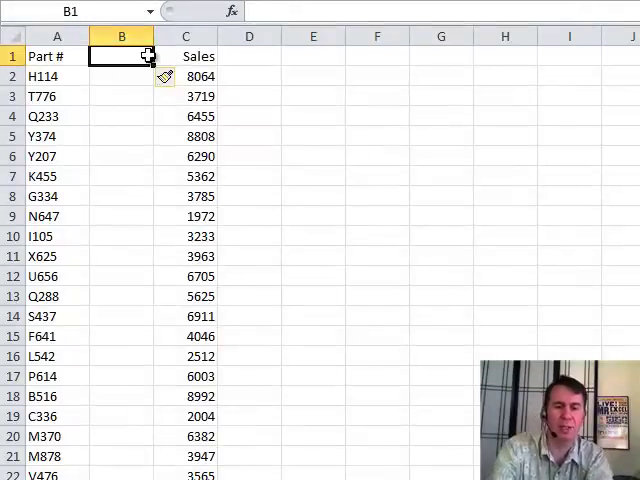
type("Number")
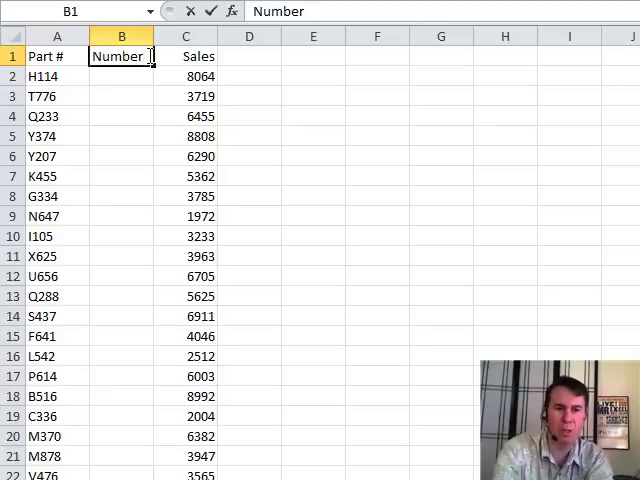
type("=R")
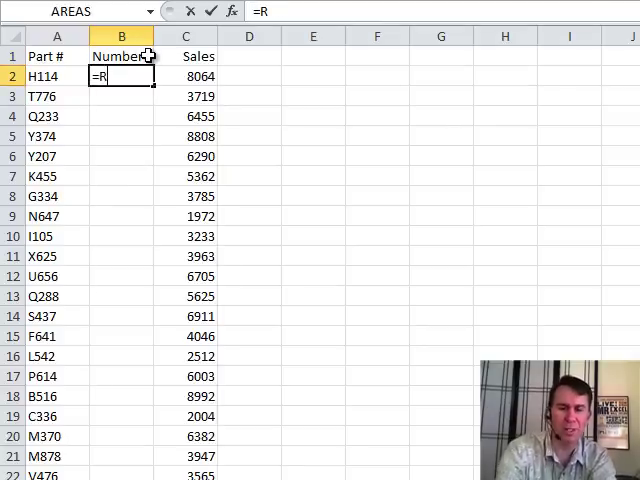
type("IGHT(A2")
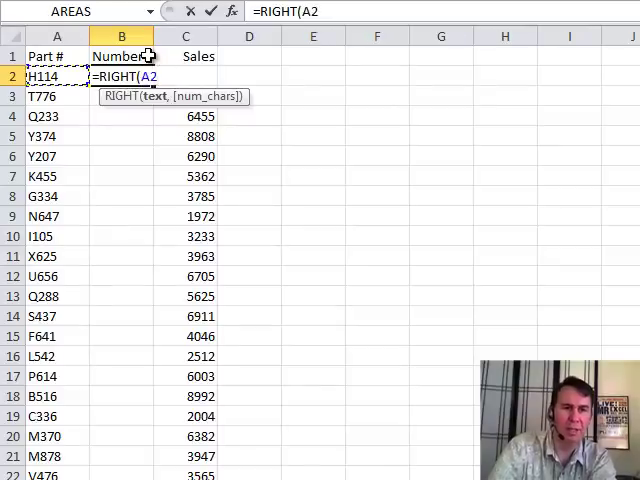
type(",3")
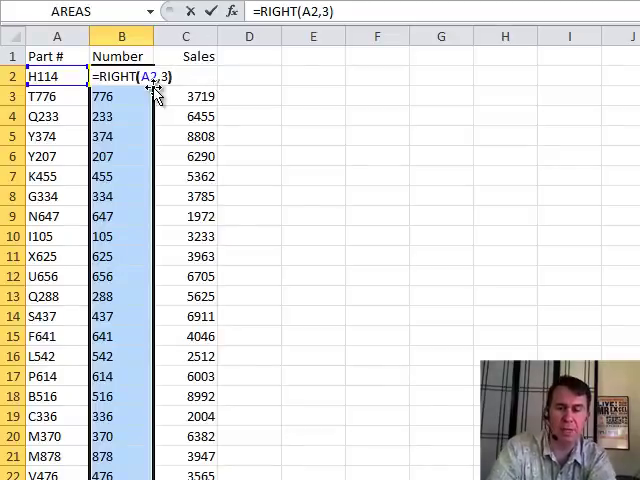
type("-")
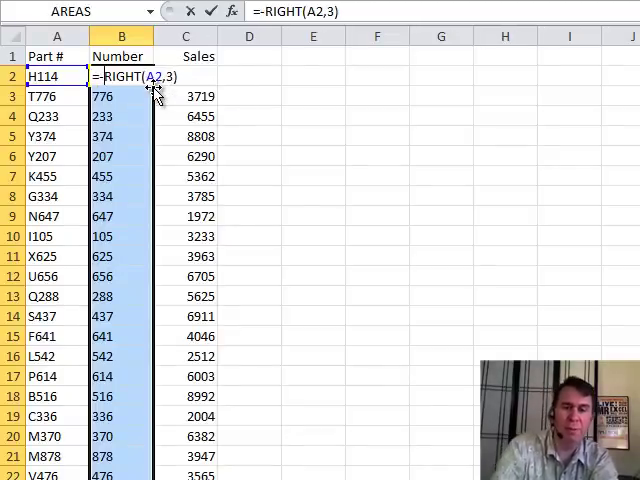
type("-")
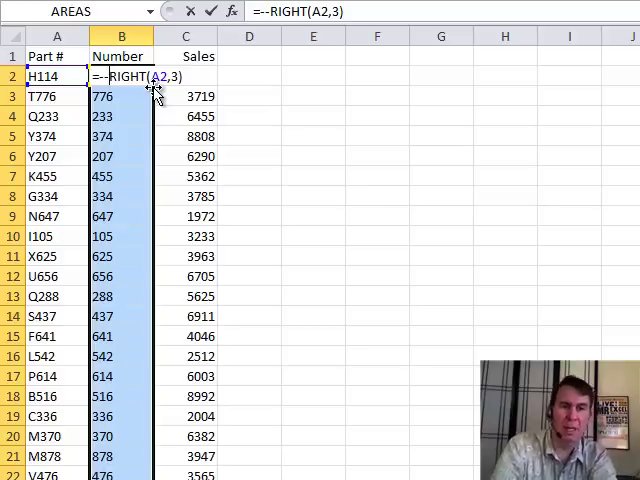